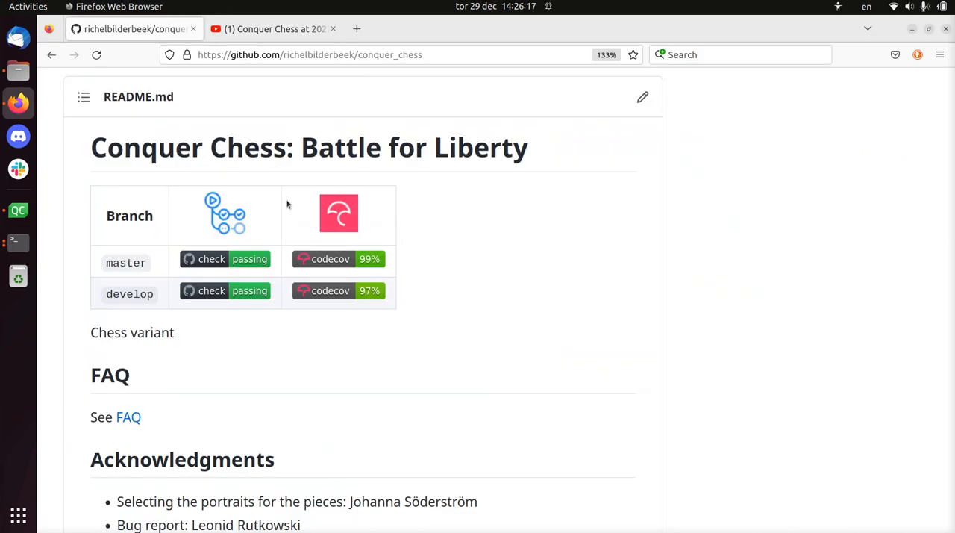
{"action": "mouse_move", "coordinate": [221, 151]}
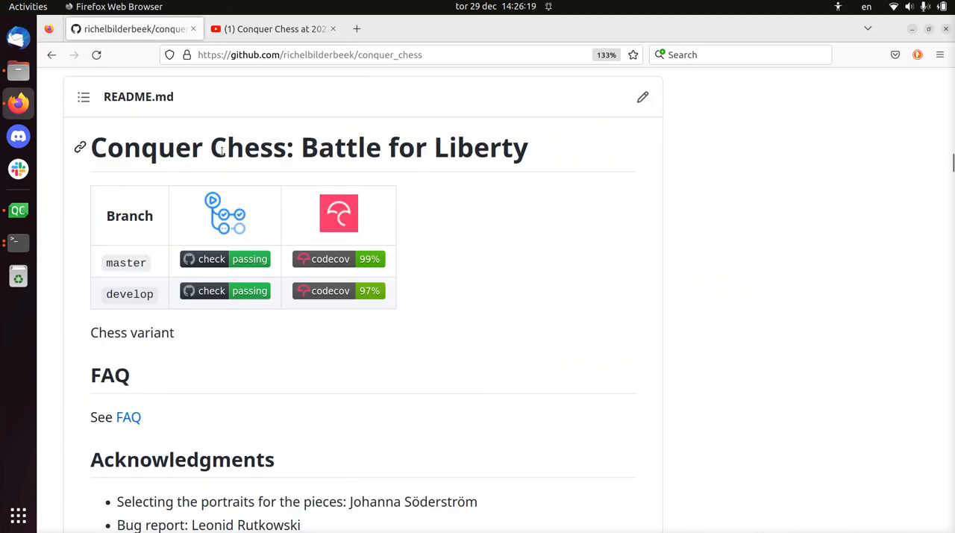
{"action": "mouse_move", "coordinate": [500, 218]}
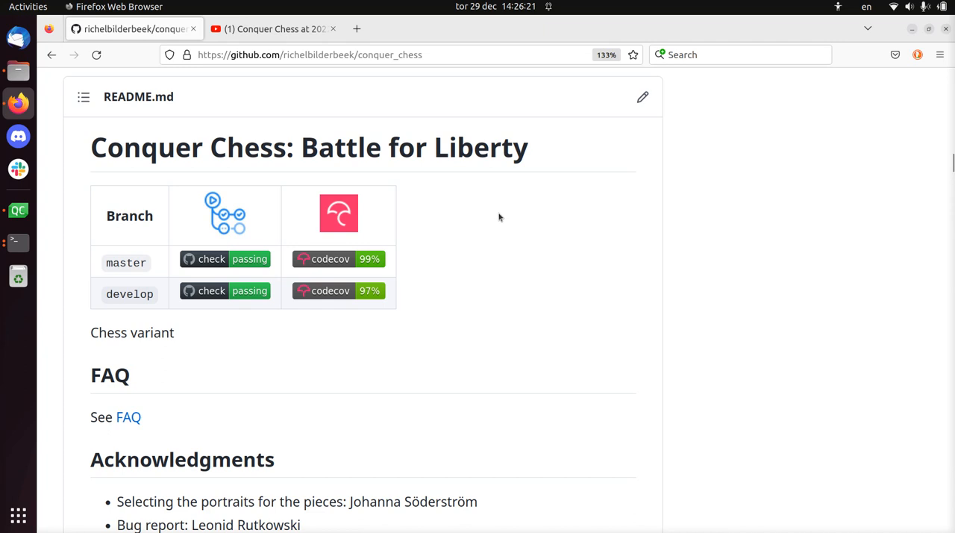
Scroll down through the conquer_chess README screenshots on GitHub
{"action": "scroll", "scroll_direction": "down", "scroll_amount": 3}
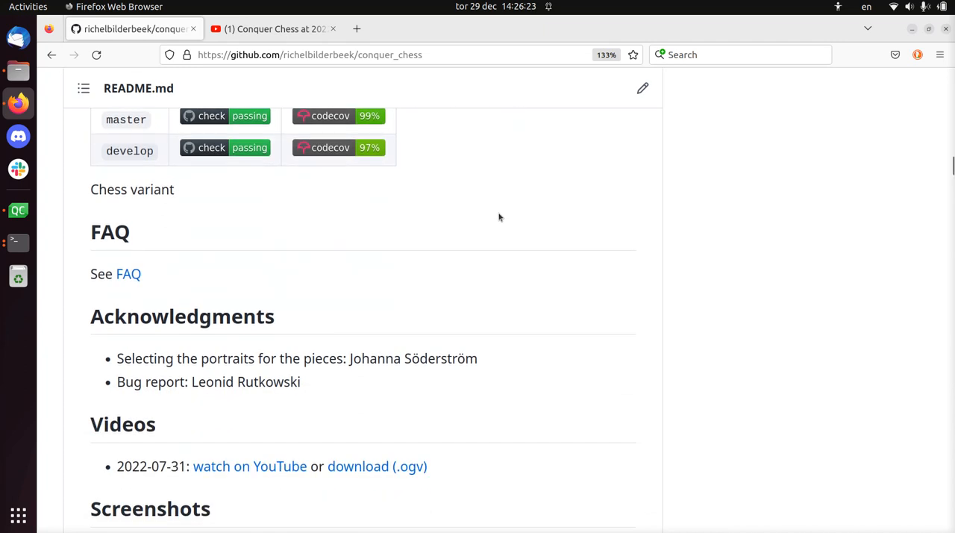
{"action": "scroll", "scroll_direction": "down", "scroll_amount": 3}
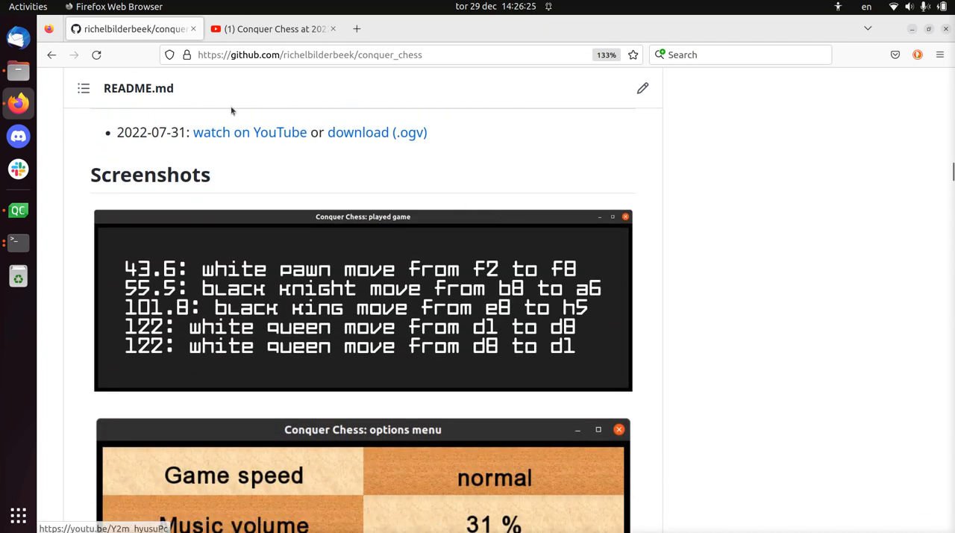
{"action": "mouse_move", "coordinate": [134, 173]}
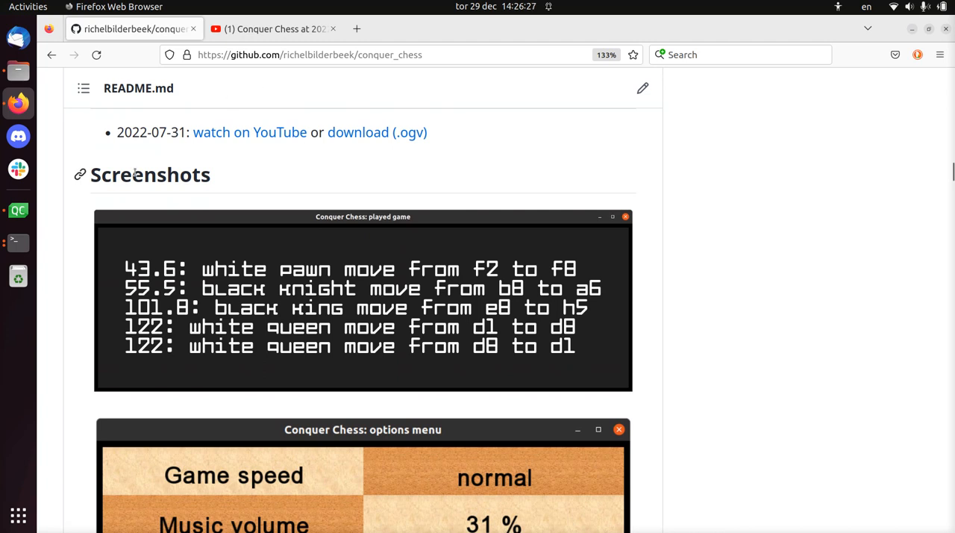
{"action": "scroll", "scroll_direction": "down", "scroll_amount": 3}
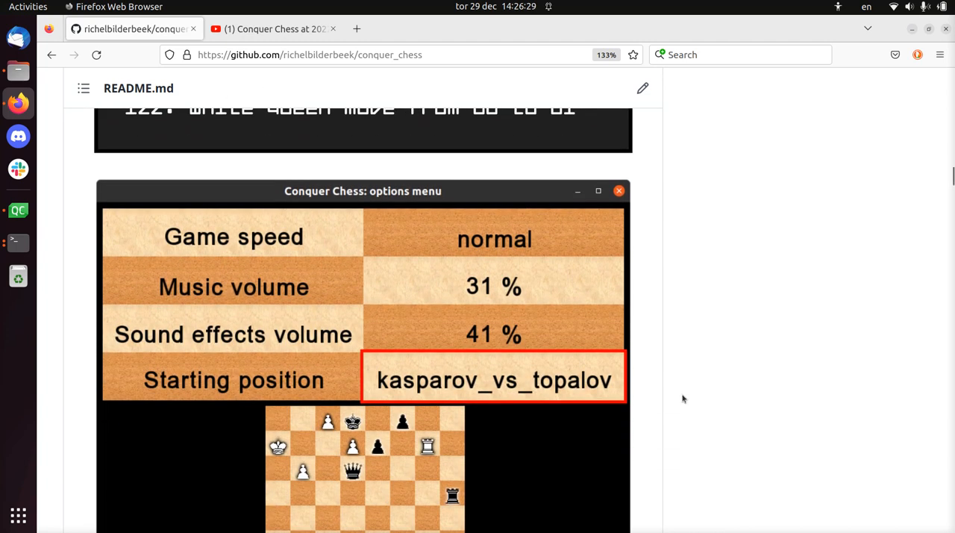
{"action": "scroll", "scroll_direction": "down", "scroll_amount": 3}
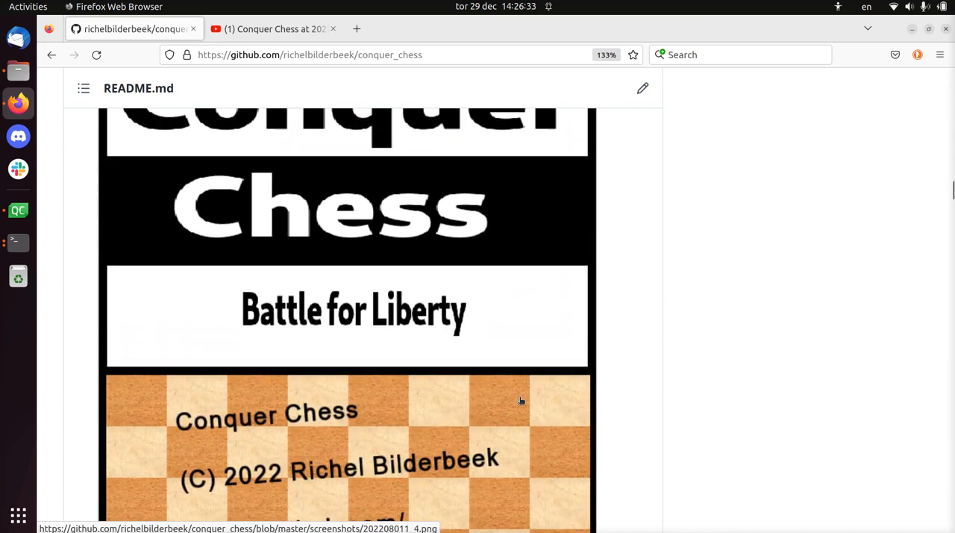
{"action": "scroll", "scroll_direction": "down", "scroll_amount": 3}
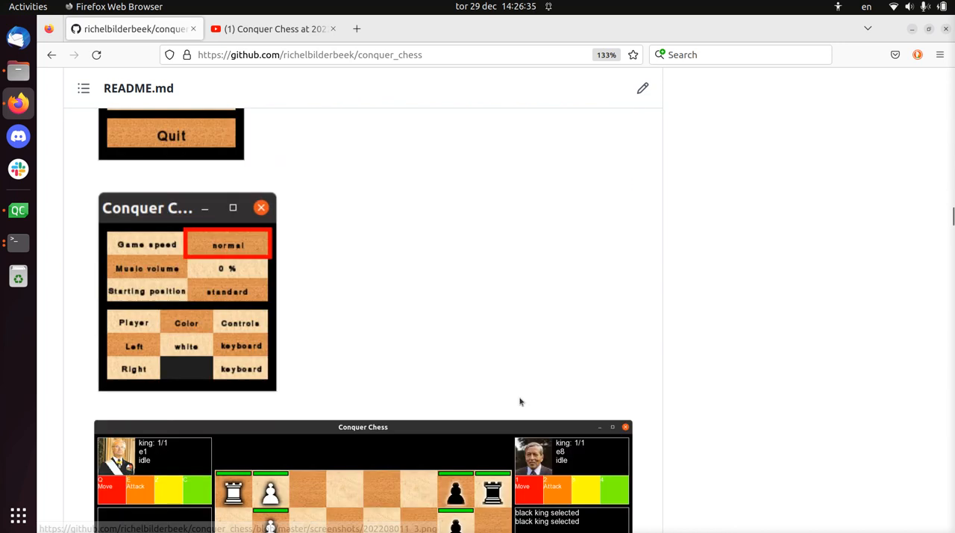
{"action": "scroll", "scroll_direction": "down", "scroll_amount": 3}
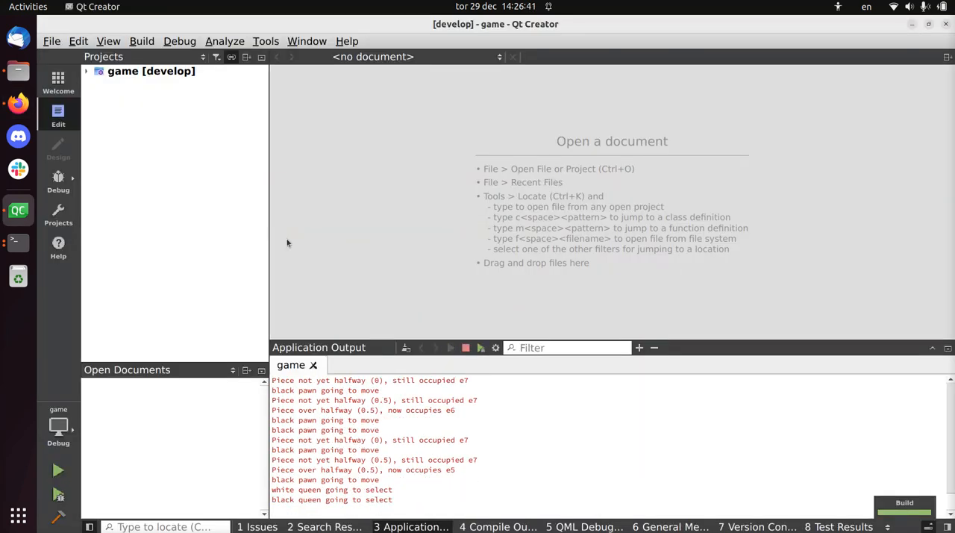
Run Conquer Chess from Qt Creator and raise the music volume one step in Options
{"action": "left_click", "coordinate": [59, 469]}
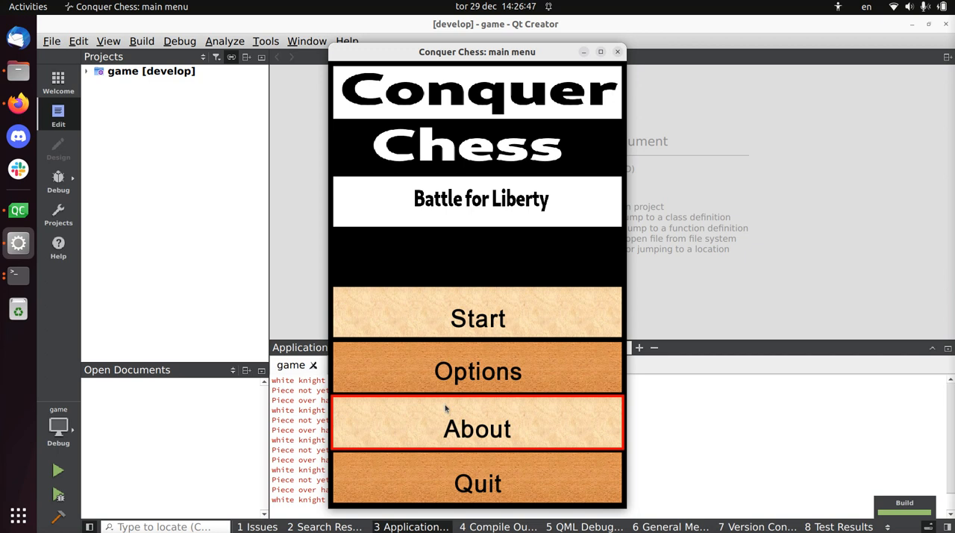
{"action": "left_click", "coordinate": [477, 370]}
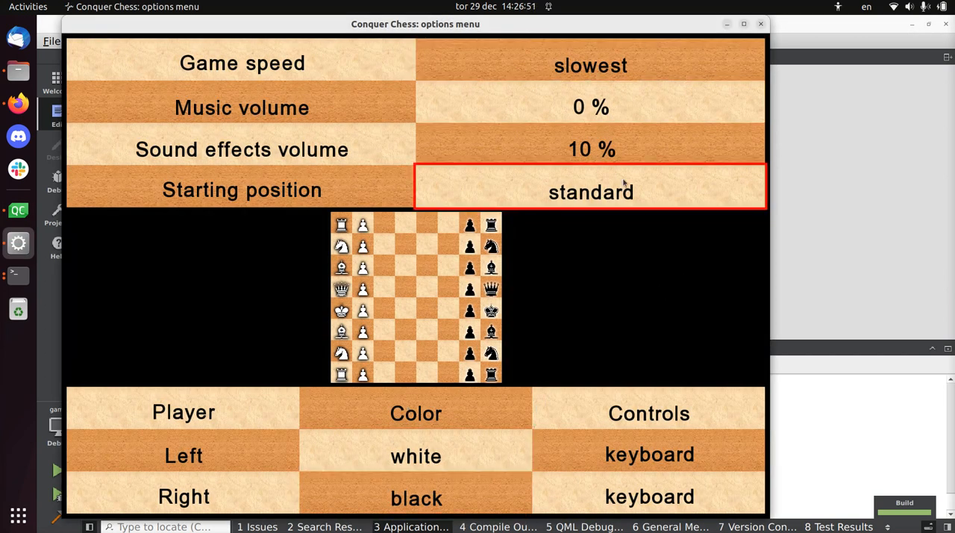
{"action": "left_click", "coordinate": [590, 107]}
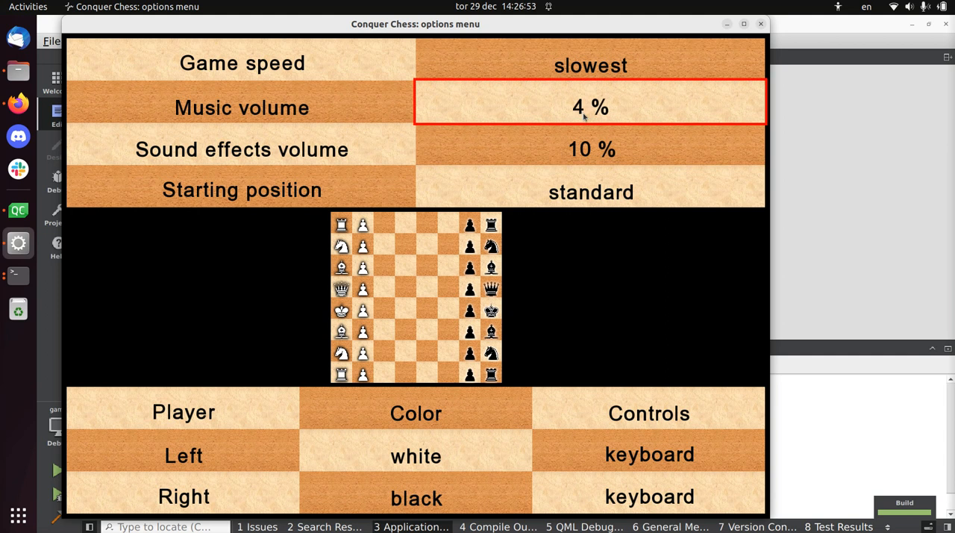
Cycle the starting position through before_en_passant and kasparov_vs_topalov to pawns_at_promotion
{"action": "left_click", "coordinate": [590, 191]}
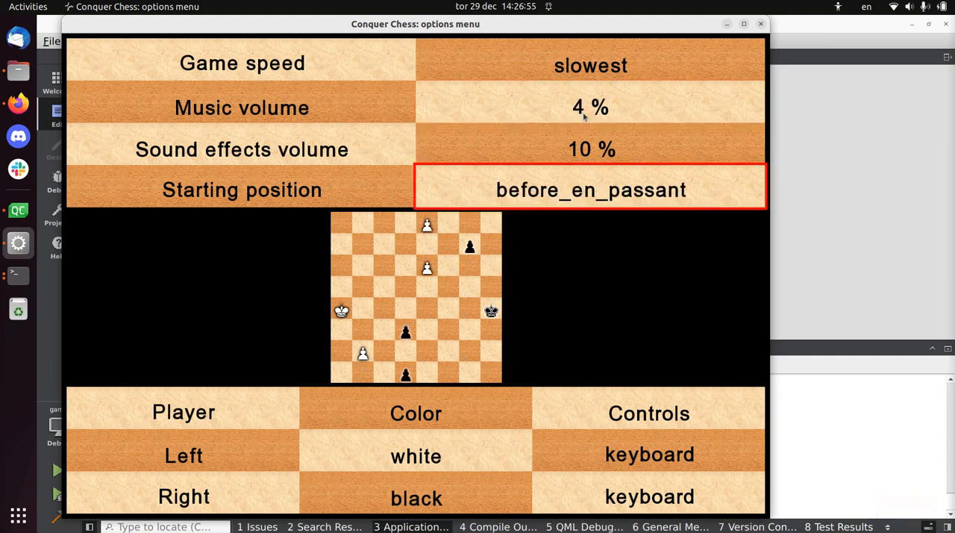
{"action": "left_click", "coordinate": [591, 189]}
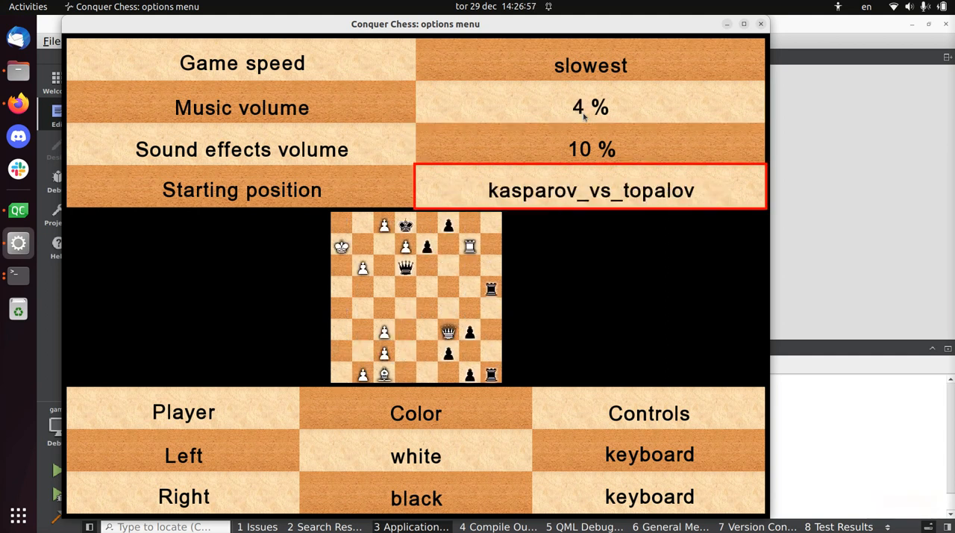
{"action": "left_click", "coordinate": [590, 189]}
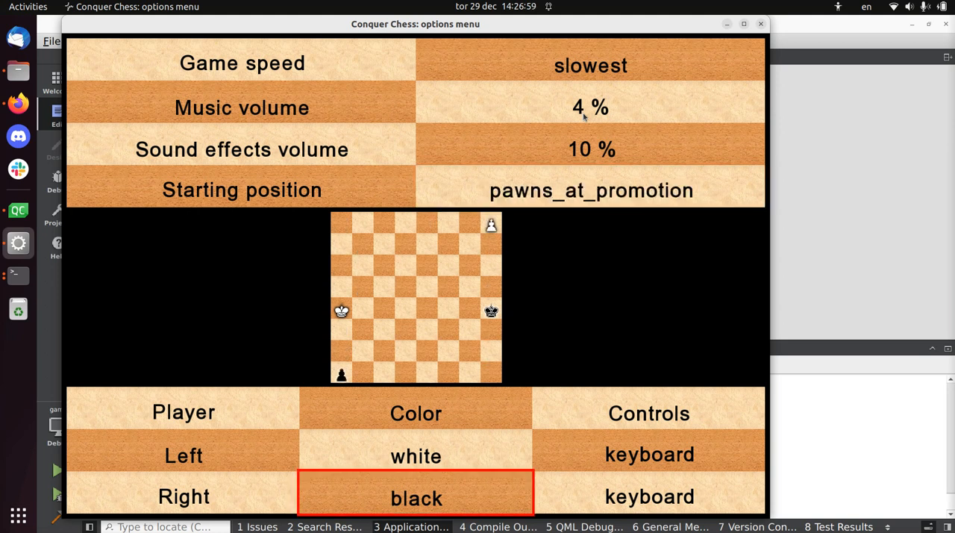
{"action": "left_click", "coordinate": [647, 495]}
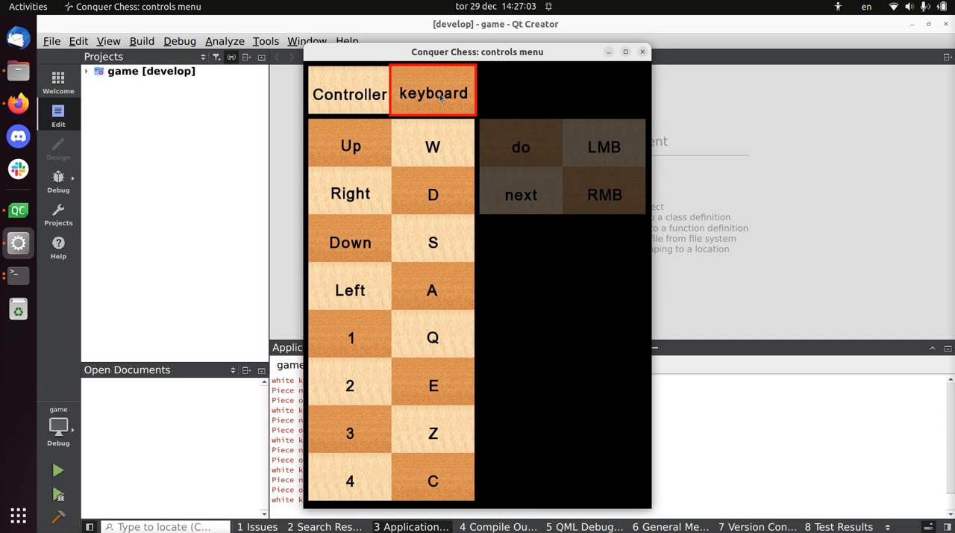
Toggle the player's controller between mouse and keyboard twice, ending on keyboard
{"action": "left_click", "coordinate": [432, 93]}
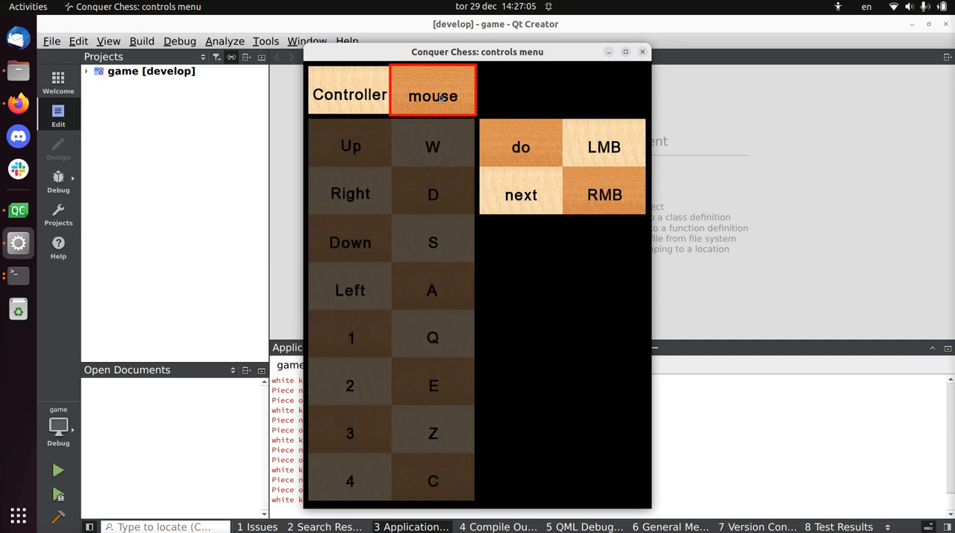
{"action": "left_click", "coordinate": [432, 94]}
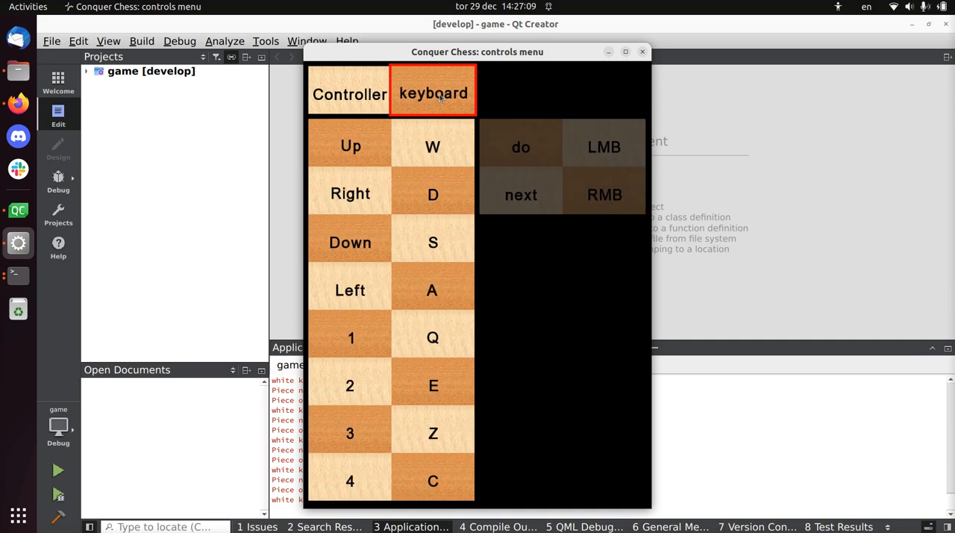
{"action": "left_click", "coordinate": [433, 93]}
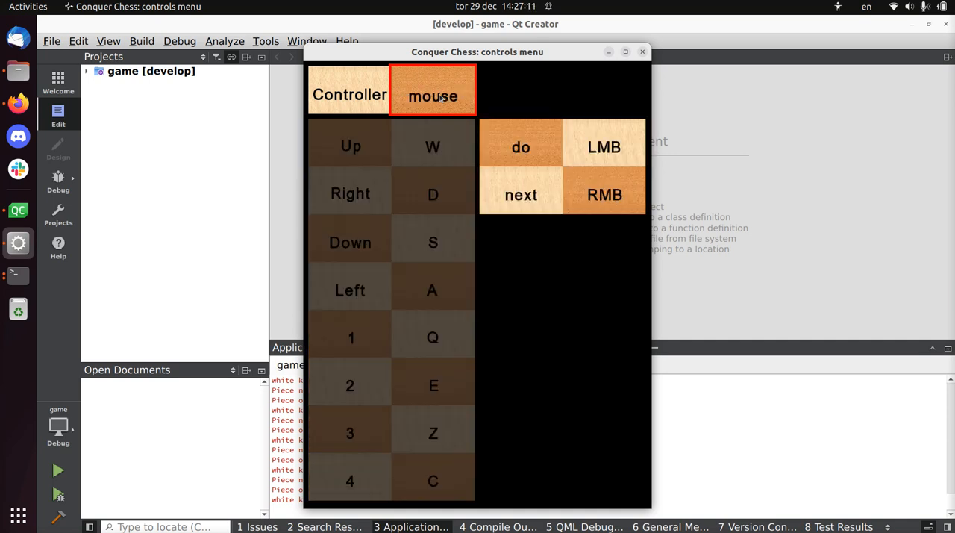
{"action": "left_click", "coordinate": [433, 96]}
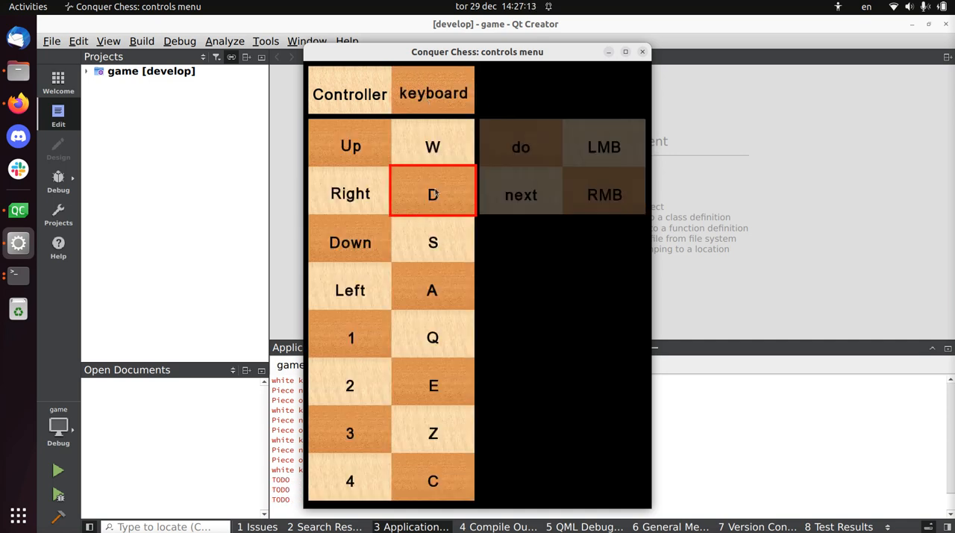
{"action": "mouse_move", "coordinate": [450, 202]}
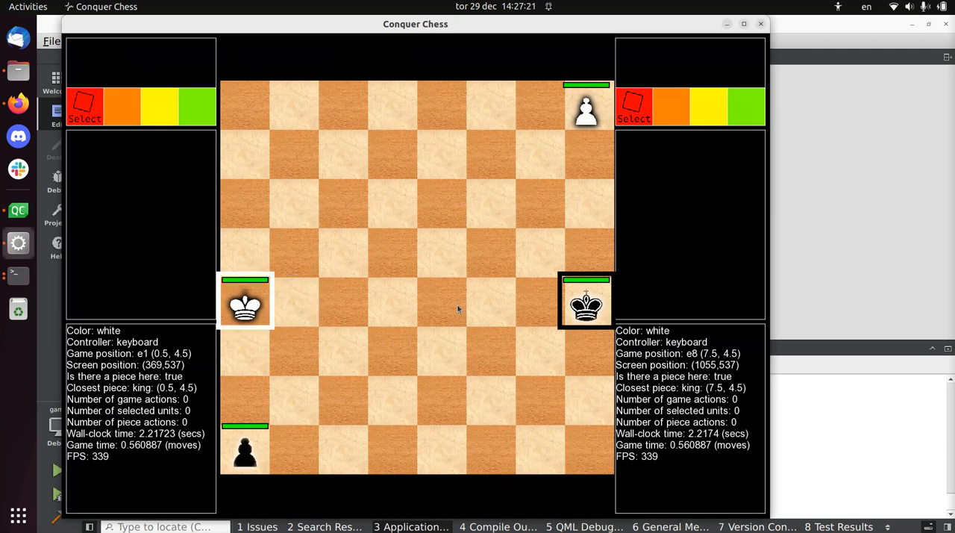
{"action": "mouse_move", "coordinate": [125, 82]}
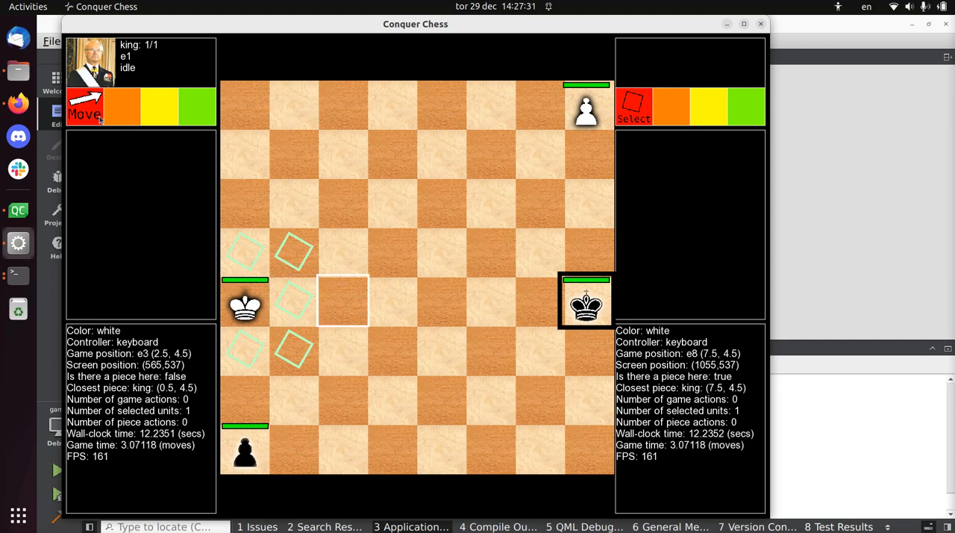
Move the white king one square toward the black king
{"action": "left_click", "coordinate": [84, 107]}
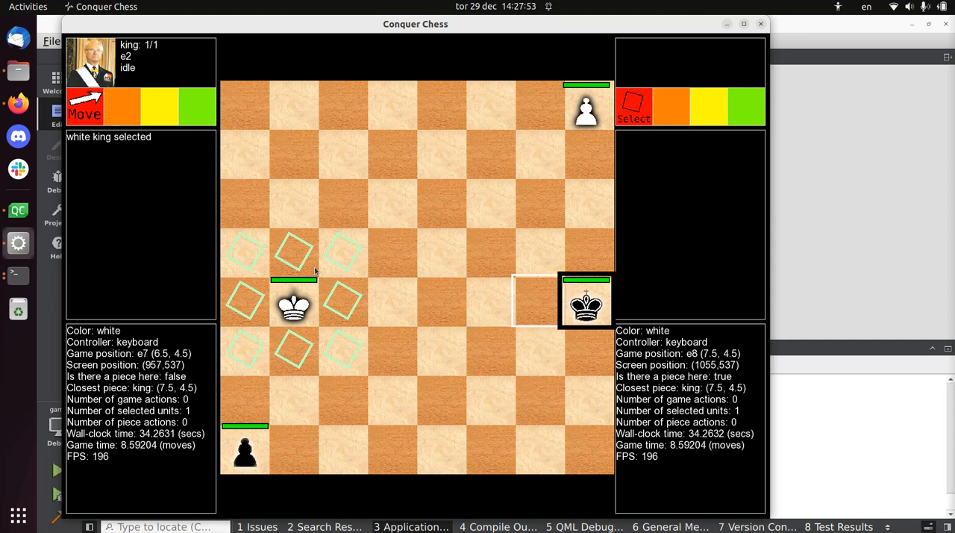
{"action": "mouse_move", "coordinate": [391, 305]}
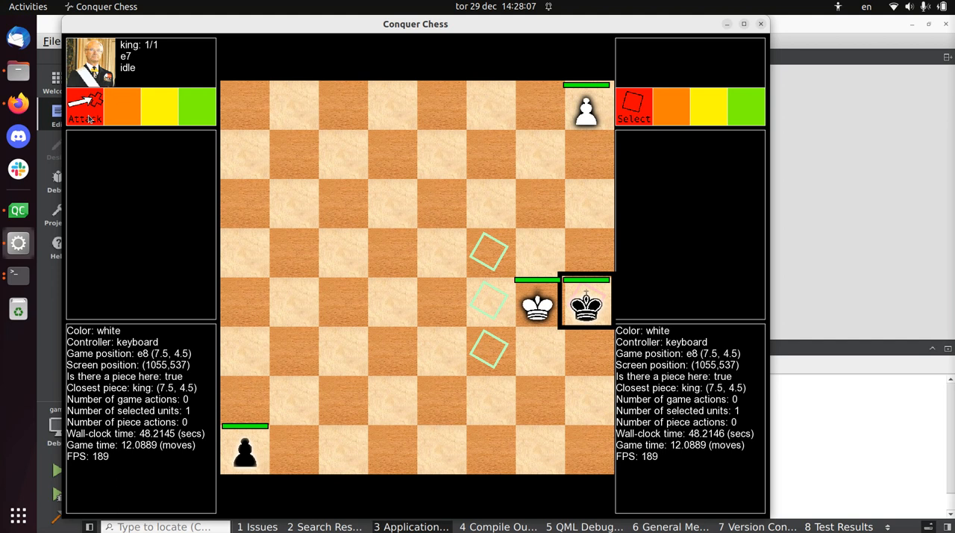
{"action": "mouse_move", "coordinate": [537, 156]}
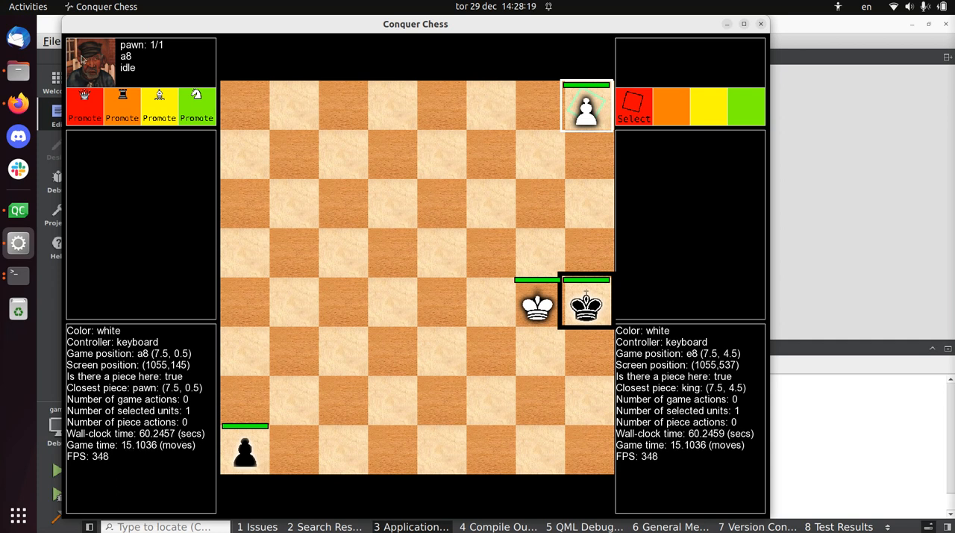
Promote the white pawn on a8 to a rook and move the rook one square
{"action": "left_click", "coordinate": [84, 106]}
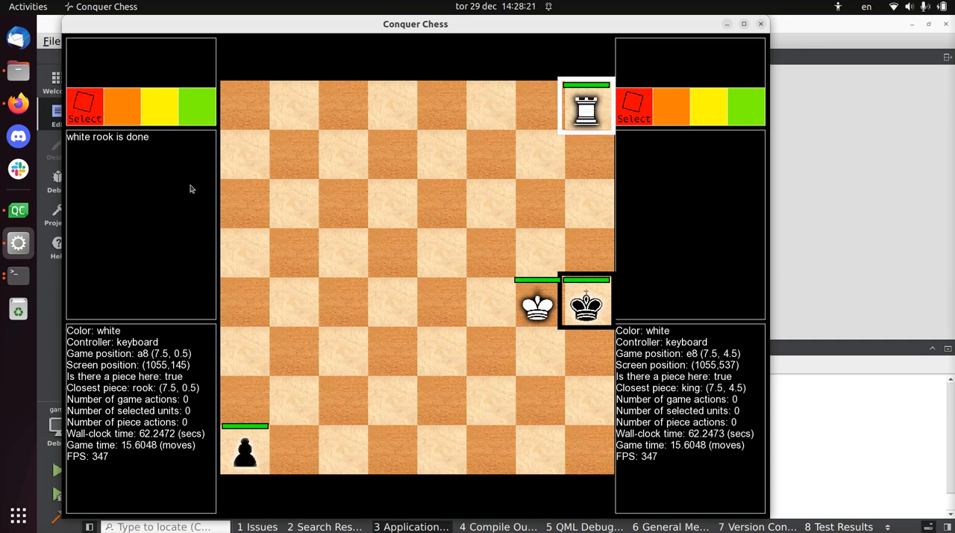
{"action": "left_click", "coordinate": [585, 107]}
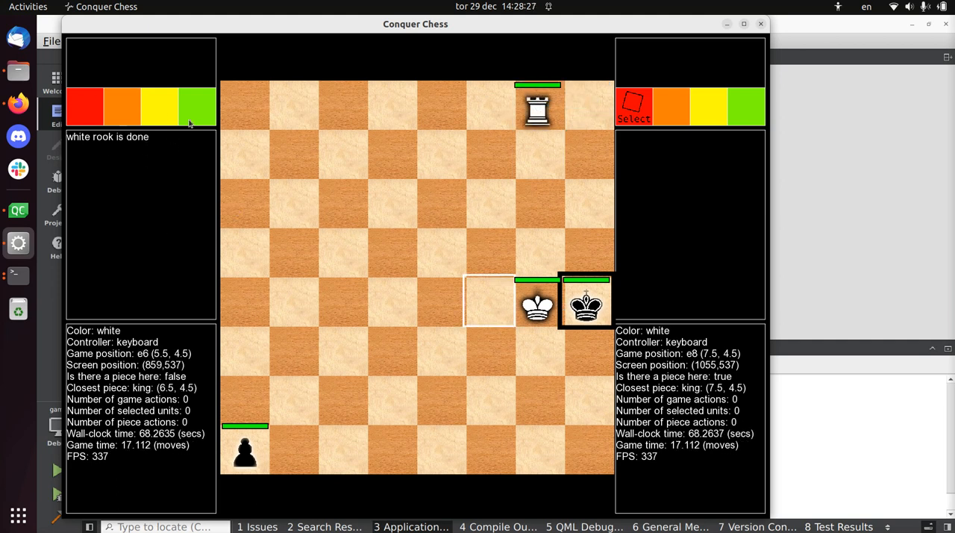
{"action": "mouse_move", "coordinate": [177, 169]}
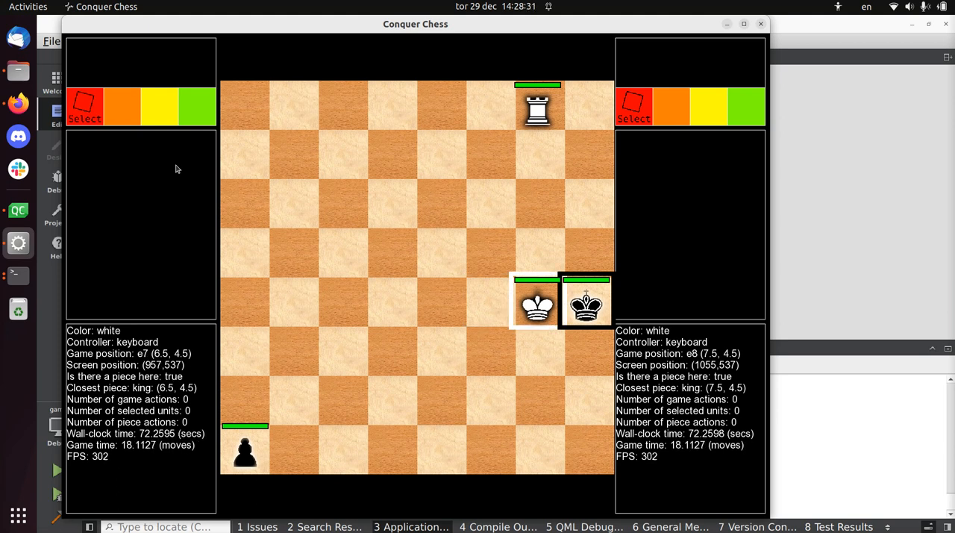
{"action": "mouse_move", "coordinate": [528, 187]}
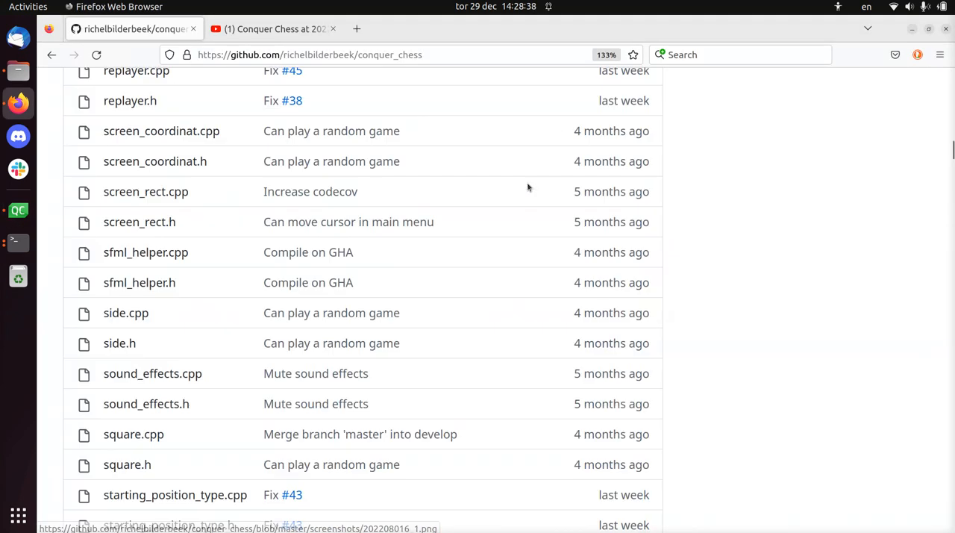
Open the conquer_chess open issues list and view the En Passant issue entry
{"action": "scroll", "scroll_direction": "up", "scroll_amount": 3}
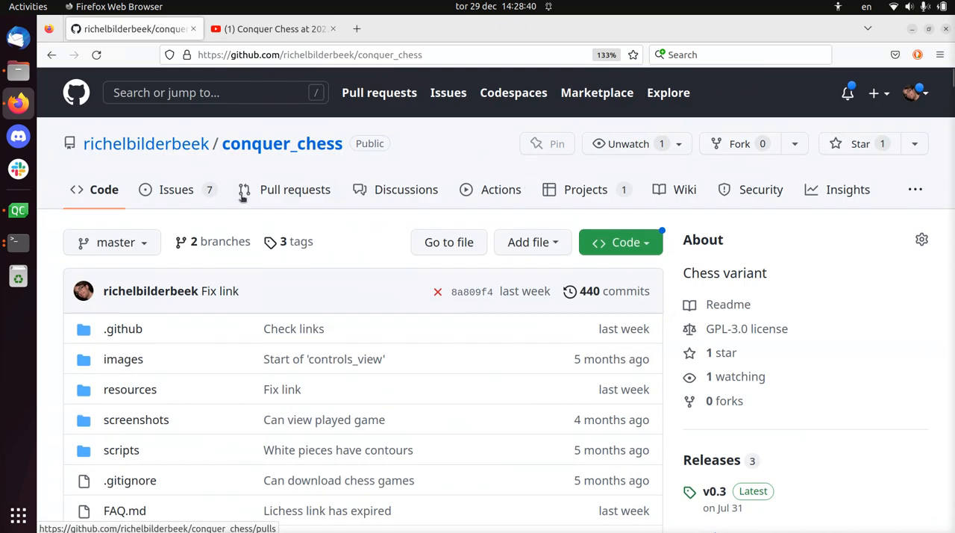
{"action": "left_click", "coordinate": [176, 188]}
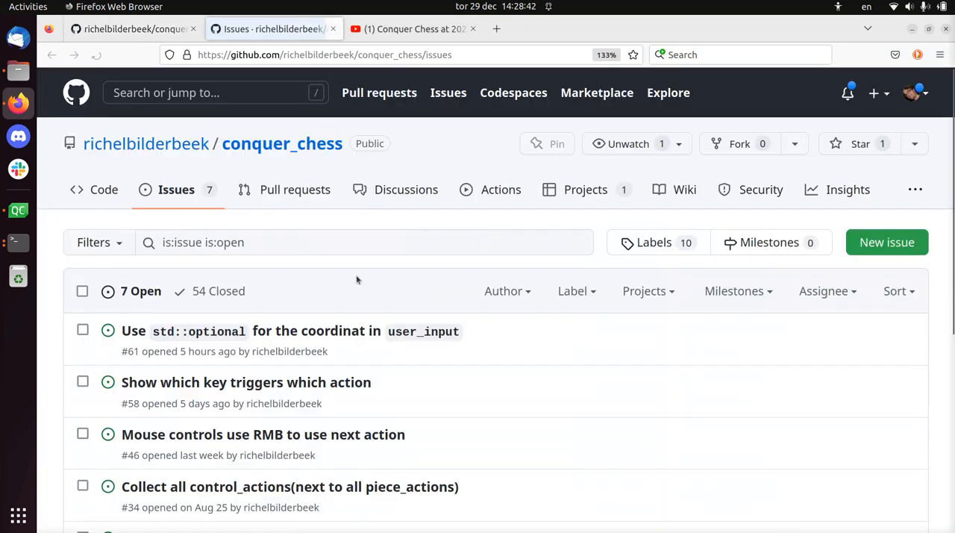
{"action": "scroll", "scroll_direction": "down", "scroll_amount": 3}
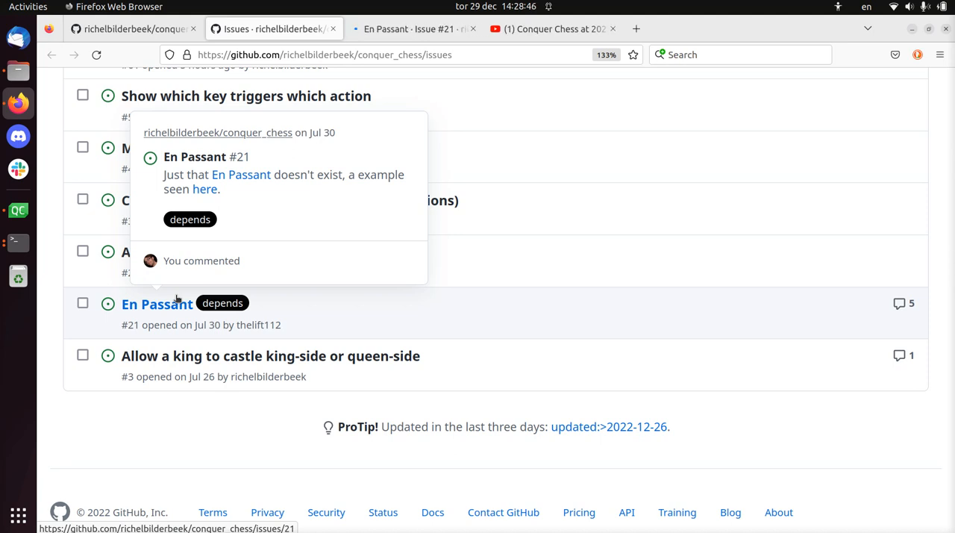
{"action": "left_click", "coordinate": [156, 303]}
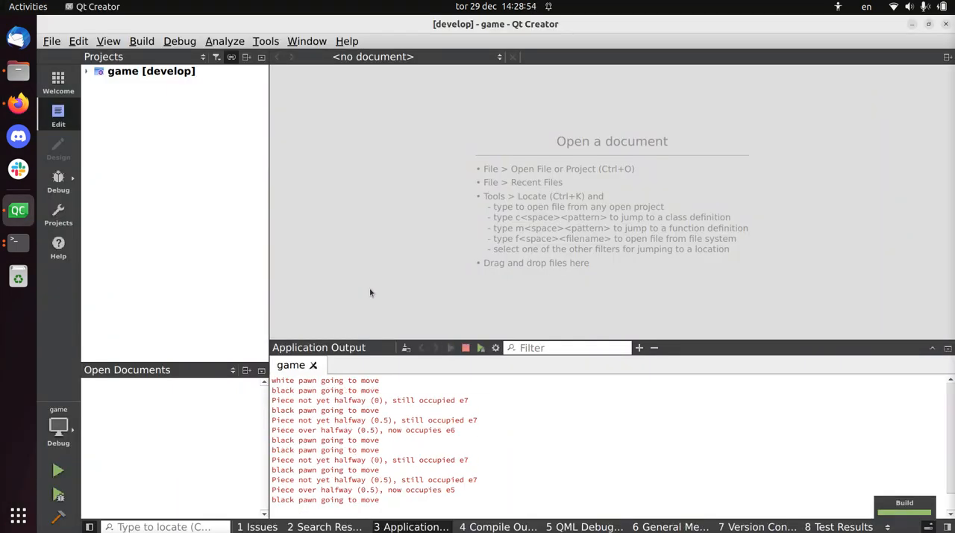
Relaunch the game, start a new match and play moves until an assertion crash
{"action": "left_click", "coordinate": [58, 468]}
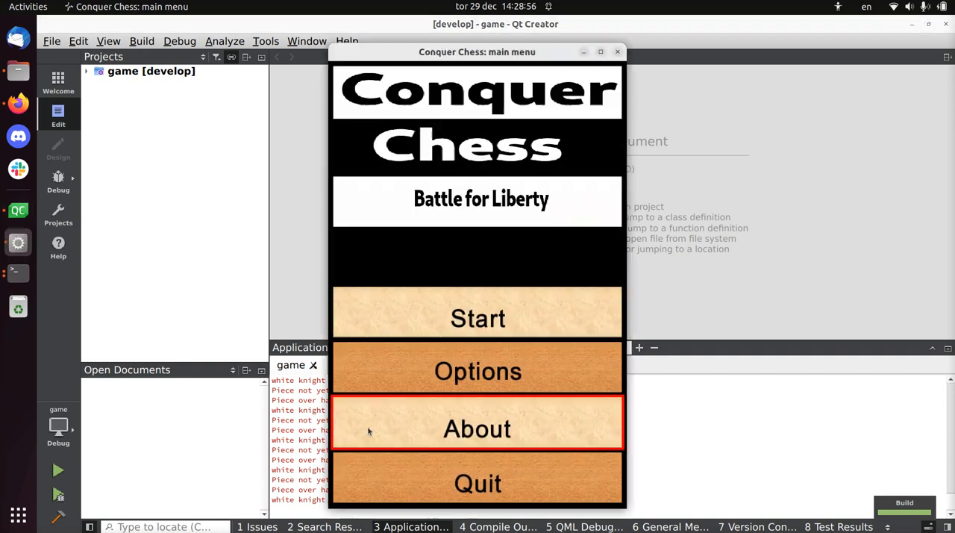
{"action": "left_click", "coordinate": [477, 318]}
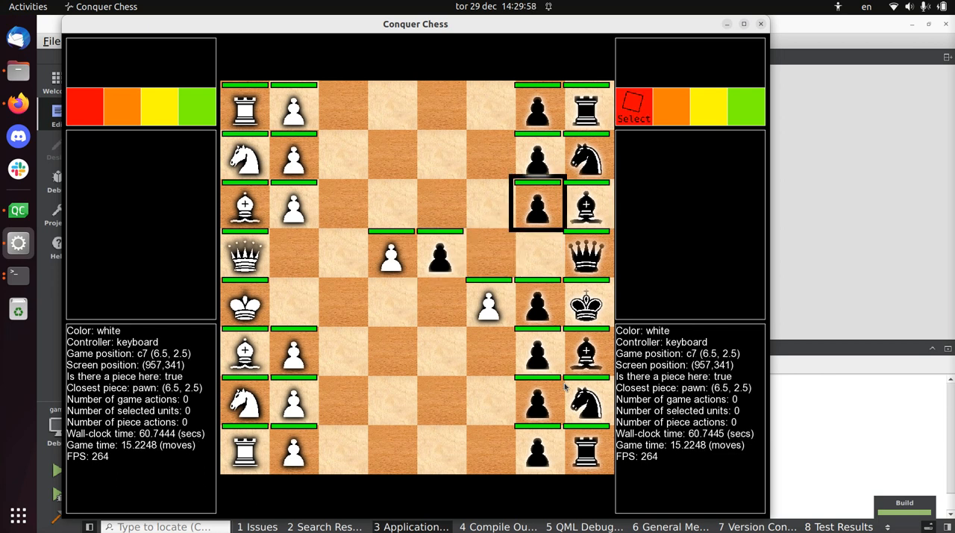
{"action": "left_click", "coordinate": [537, 205]}
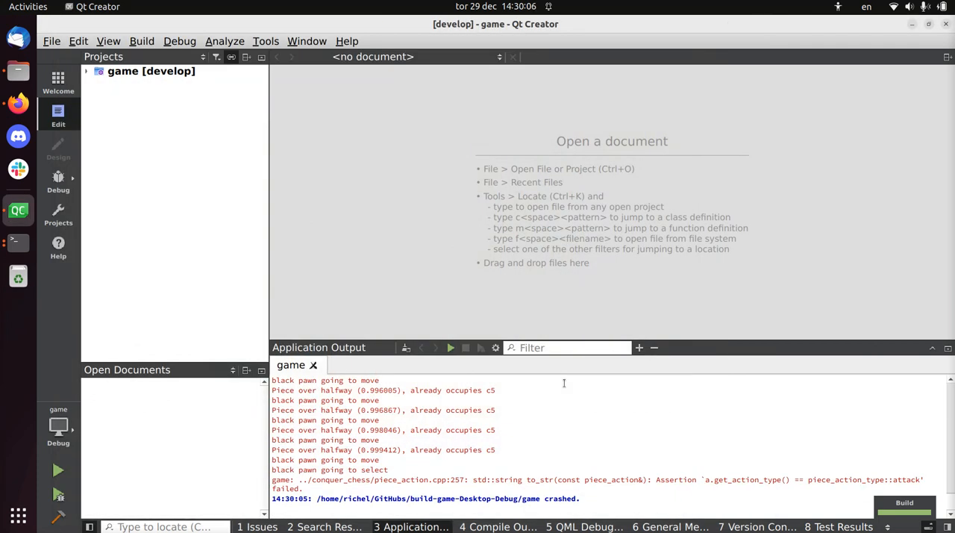
{"action": "mouse_move", "coordinate": [680, 412]}
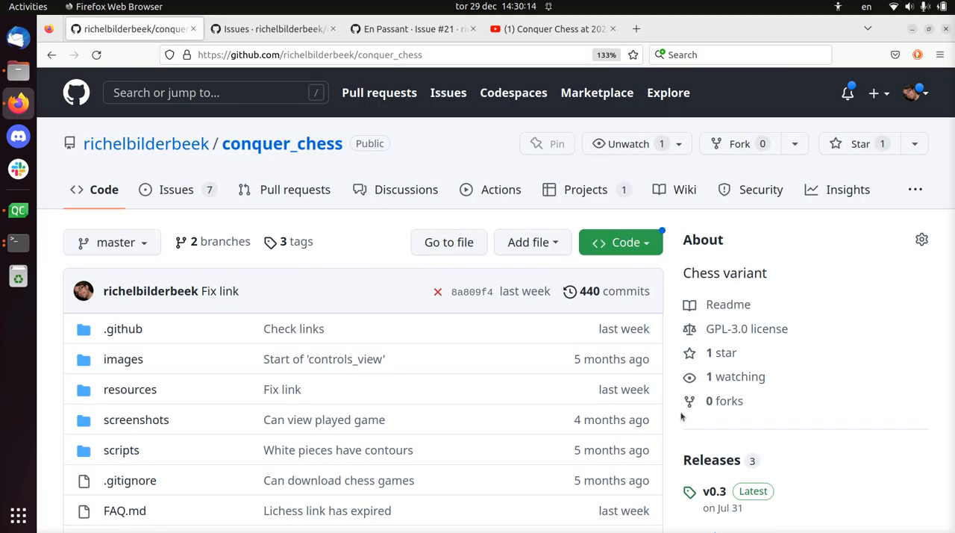
Scroll down the repository file list to the Conquer Chess: Battle for Liberty README
{"action": "scroll", "scroll_direction": "down", "scroll_amount": 3}
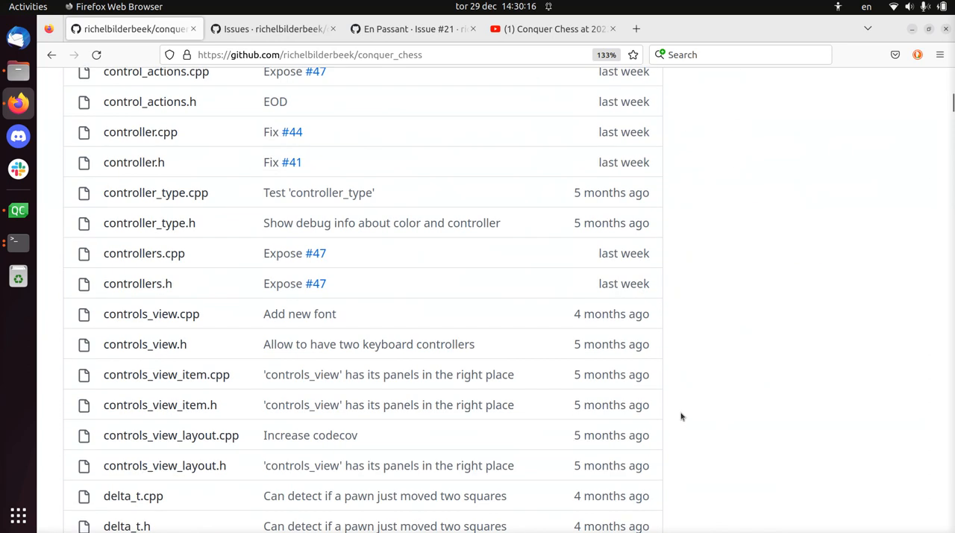
{"action": "scroll", "scroll_direction": "down", "scroll_amount": 3}
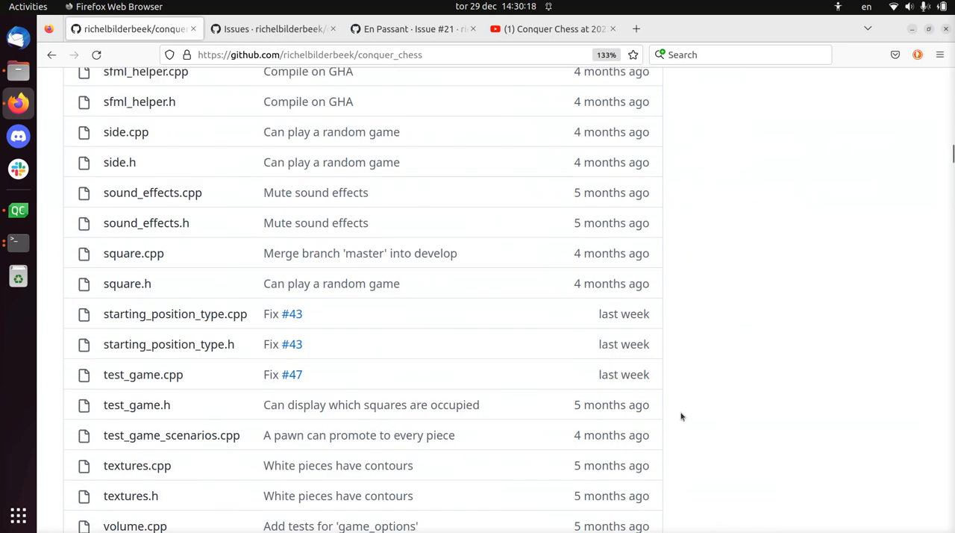
{"action": "scroll", "scroll_direction": "down", "scroll_amount": 3}
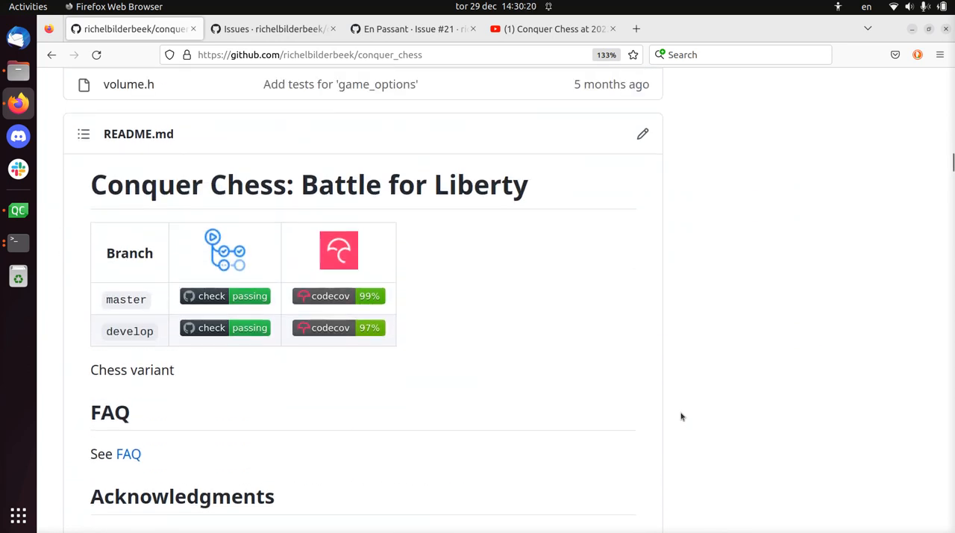